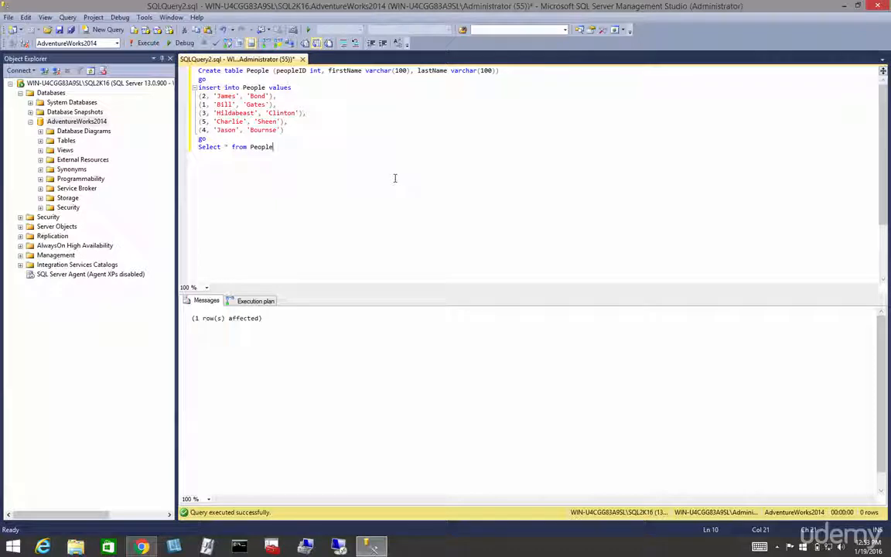
- Execute Select * from People and list the five rows in insertion order
text(,)
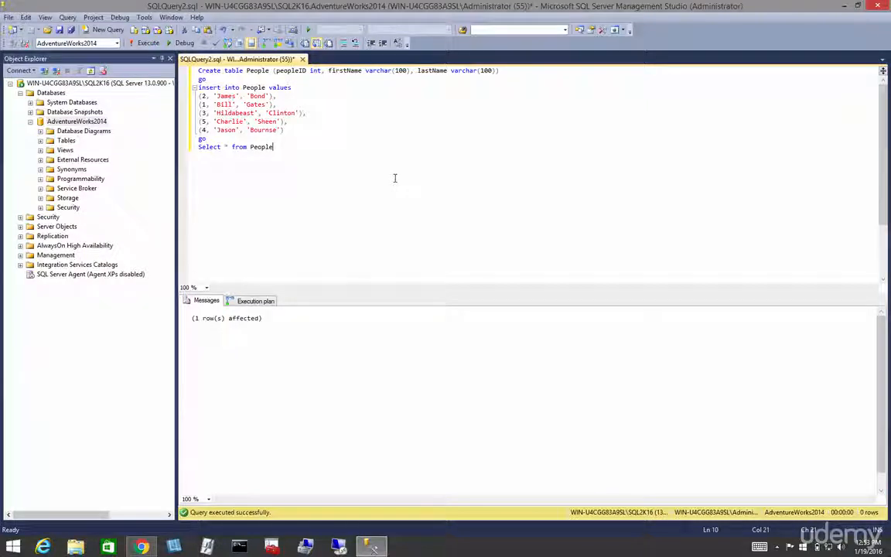
mouse_move(368, 127)
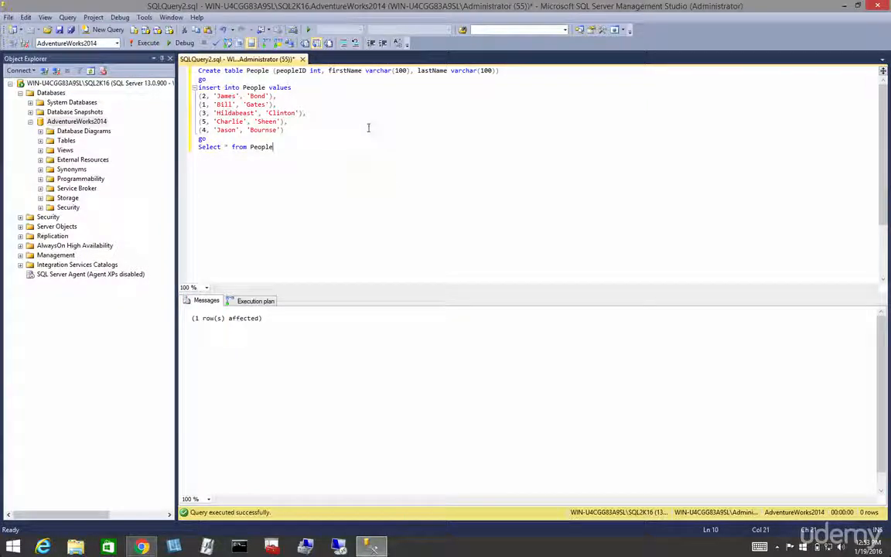
mouse_move(390, 218)
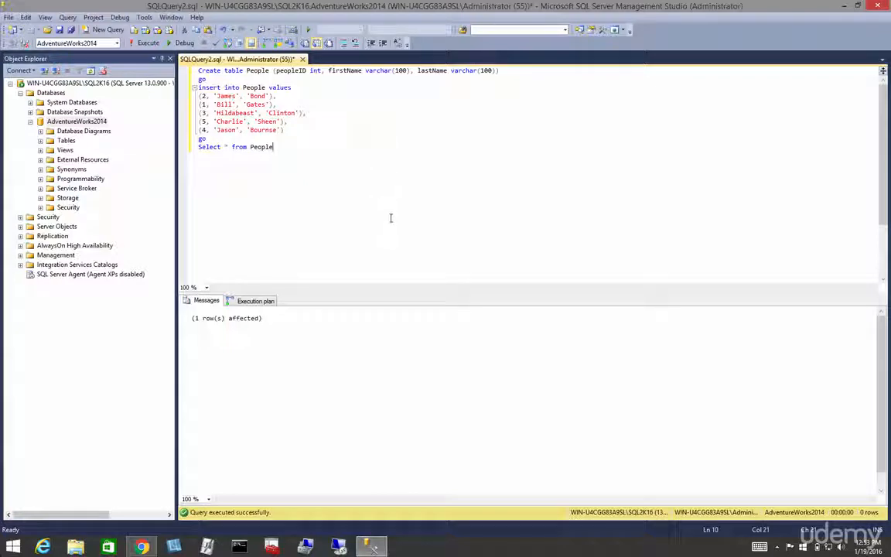
click(150, 42)
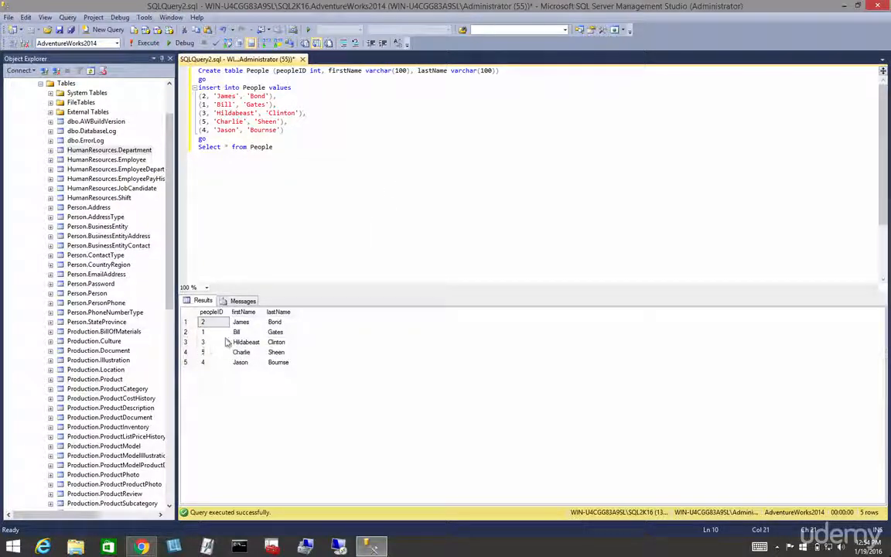
mouse_move(266, 218)
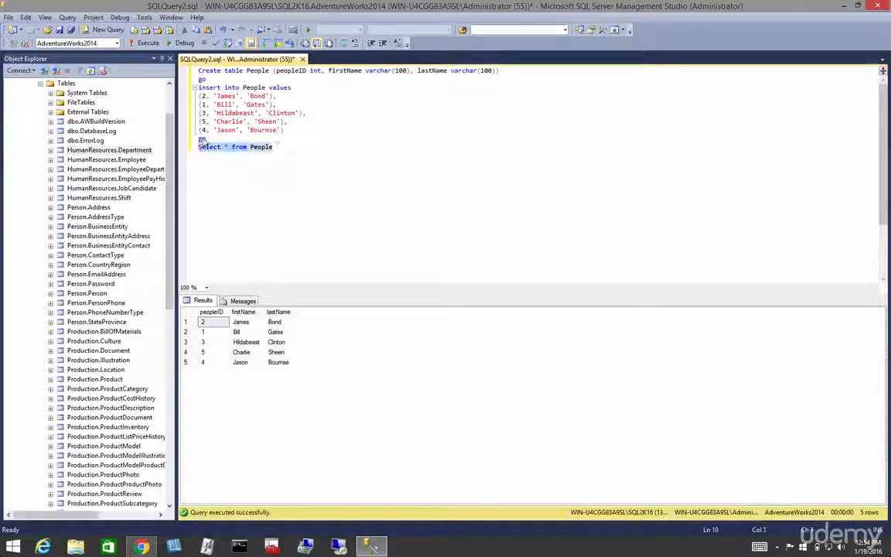
- Display the estimated execution plan, showing a 100 percent Table Scan on People
right_click(232, 145)
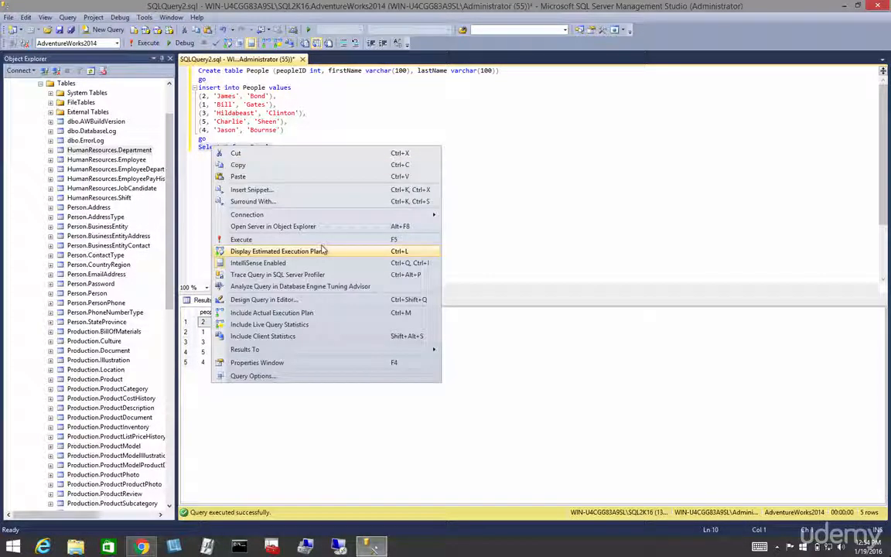
click(242, 238)
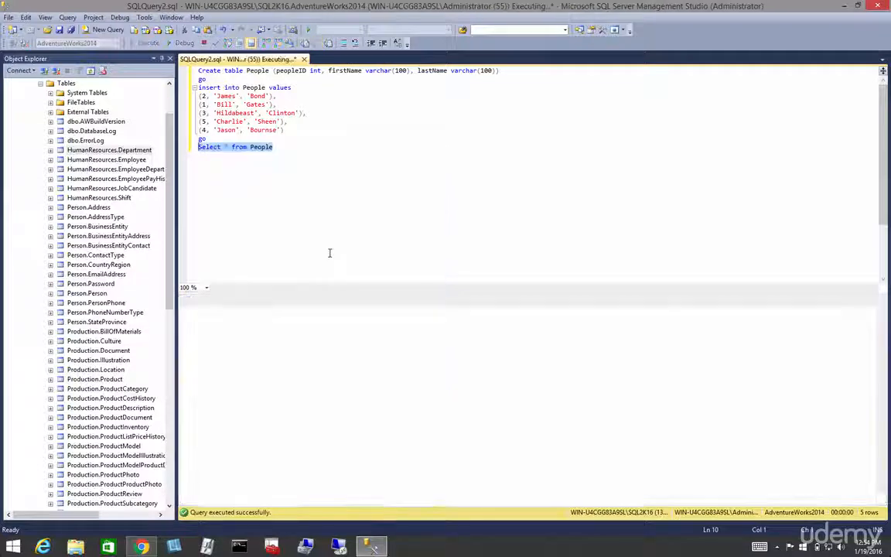
click(255, 300)
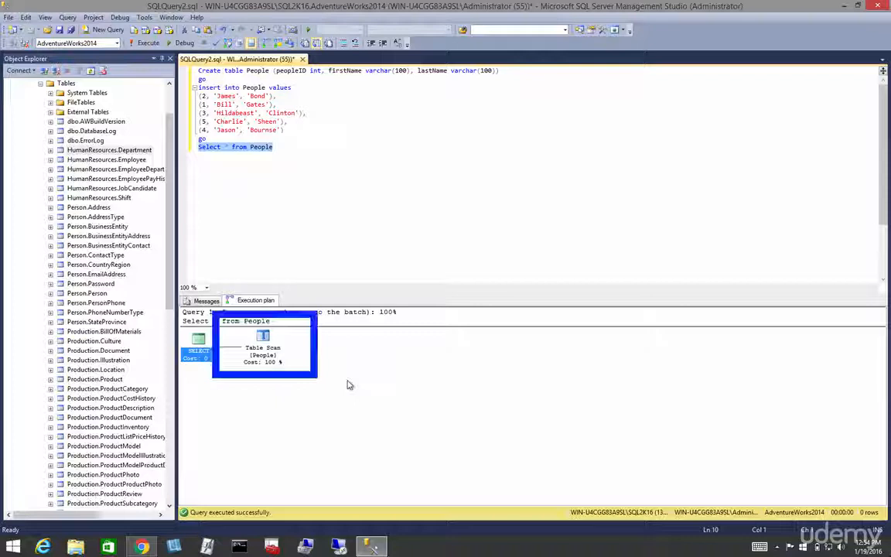
mouse_move(213, 378)
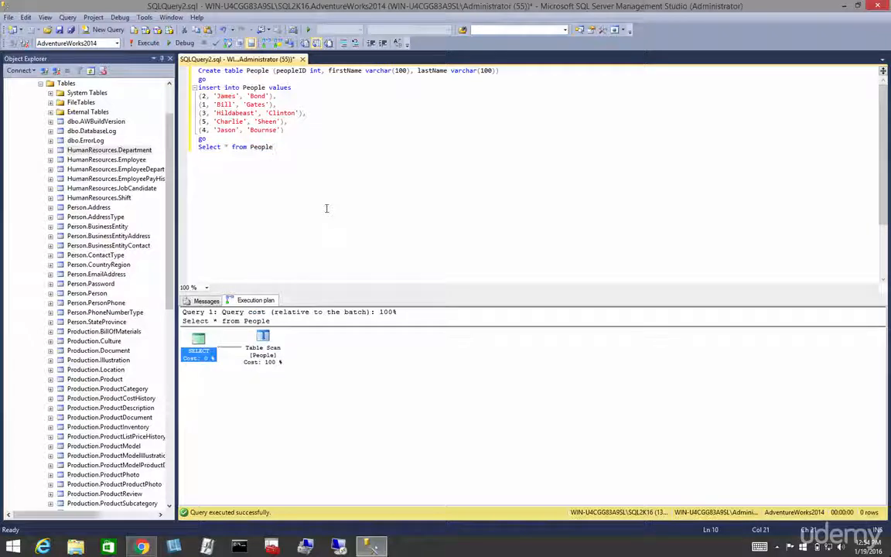
mouse_move(158, 83)
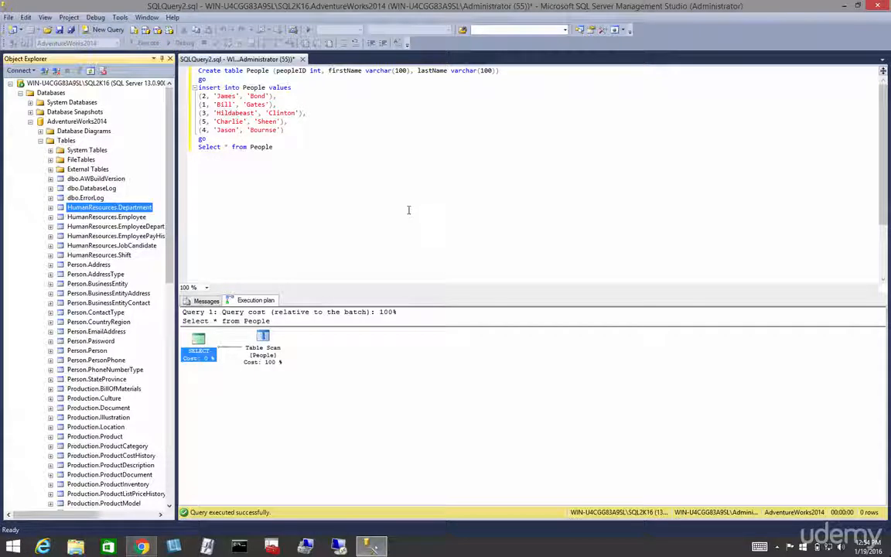
- Rerun the People select and refresh the Tables folder so dbo.People appears
click(206, 300)
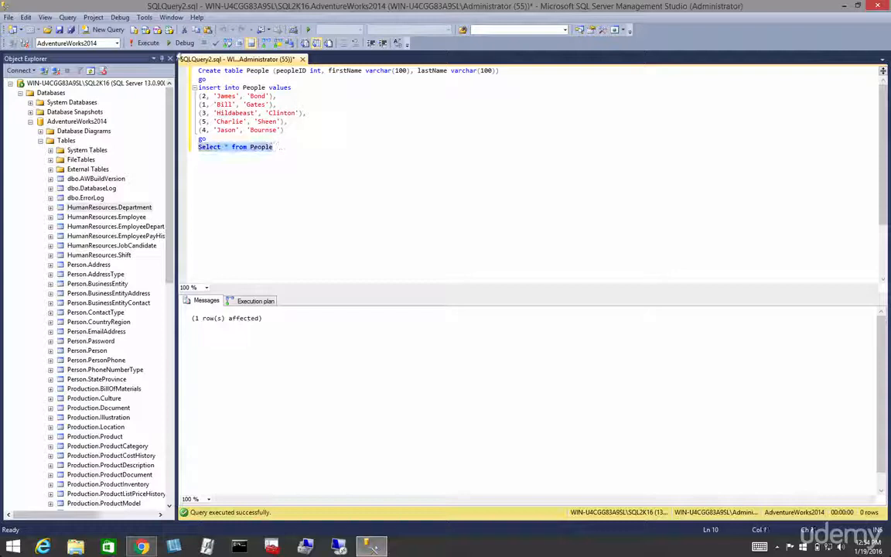
click(148, 40)
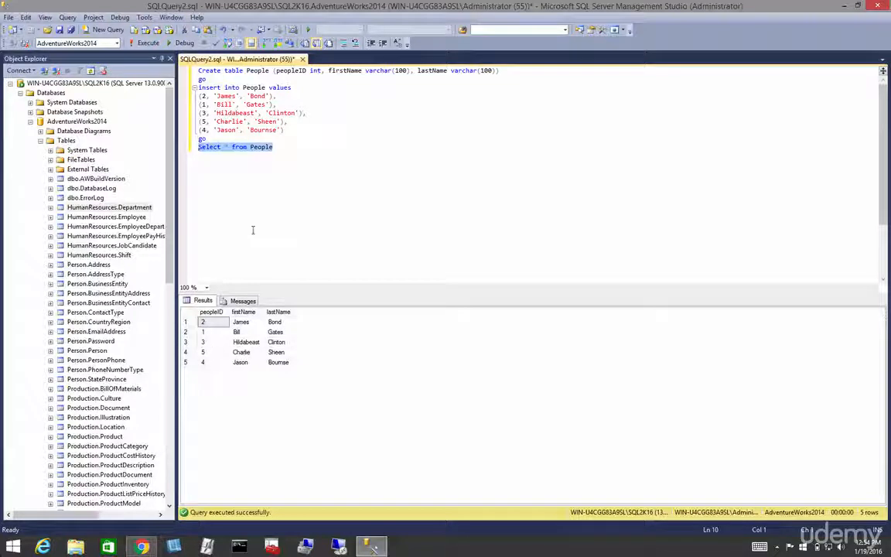
right_click(65, 139)
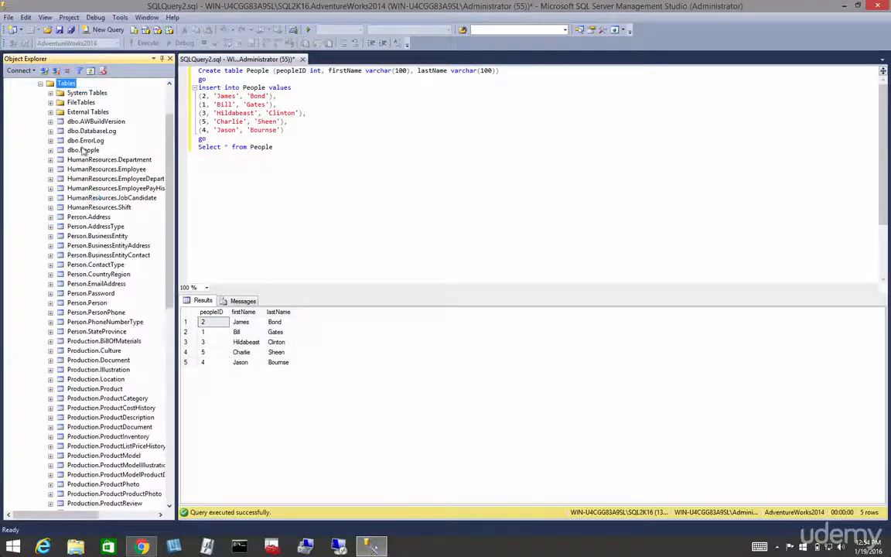
- Set peopleID as dbo.People's primary key in the designer and save the table
right_click(85, 148)
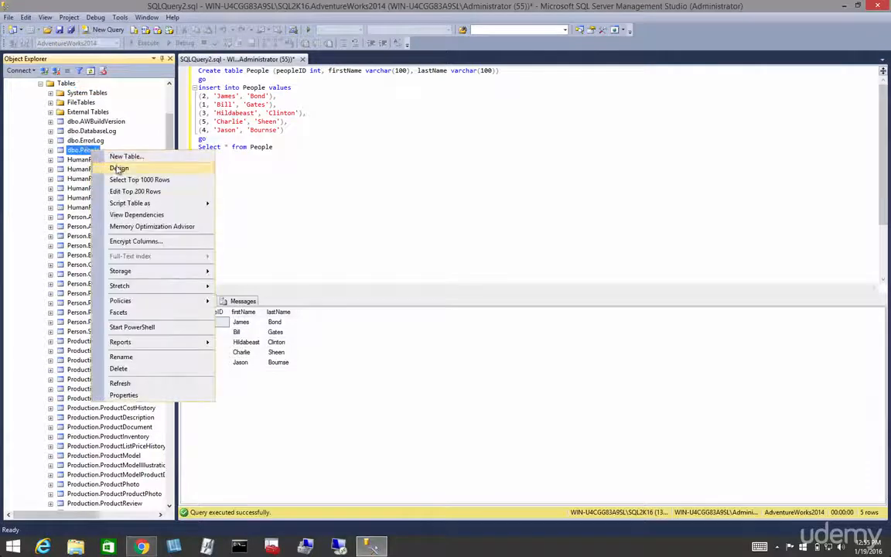
click(119, 167)
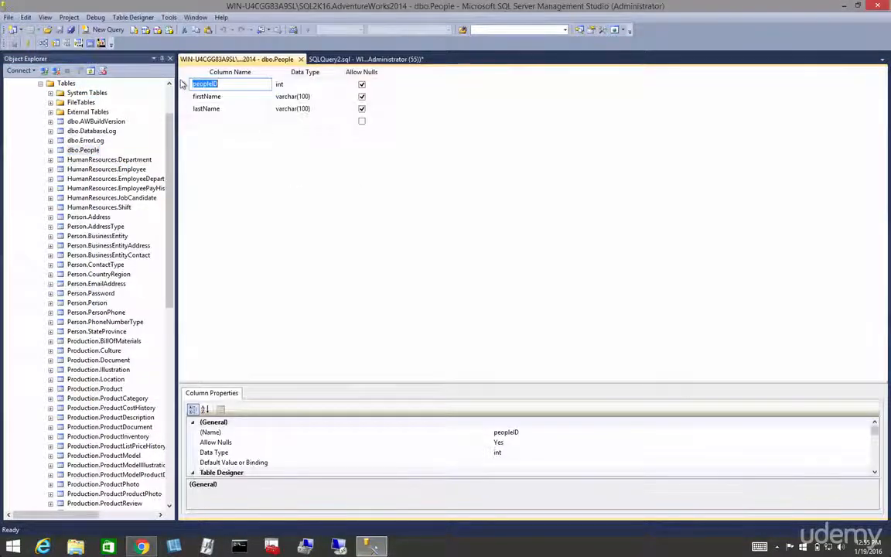
click(362, 83)
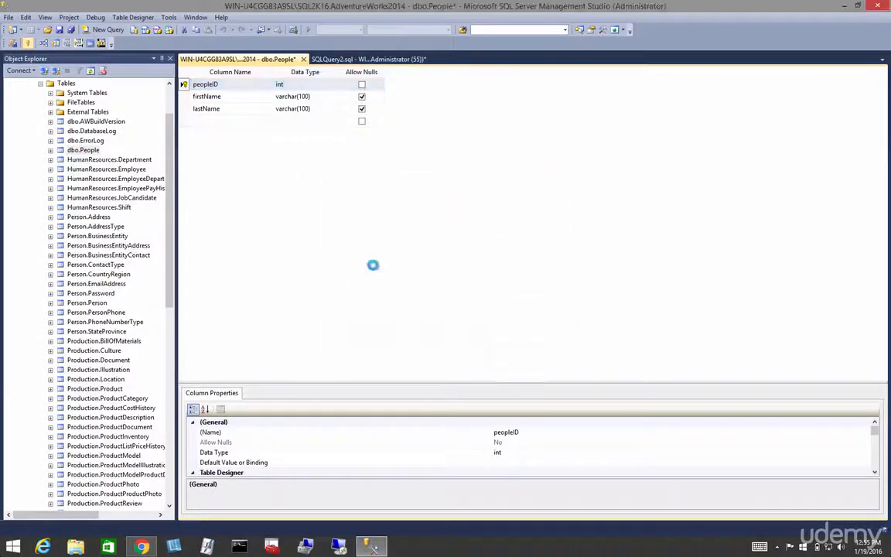
click(356, 59)
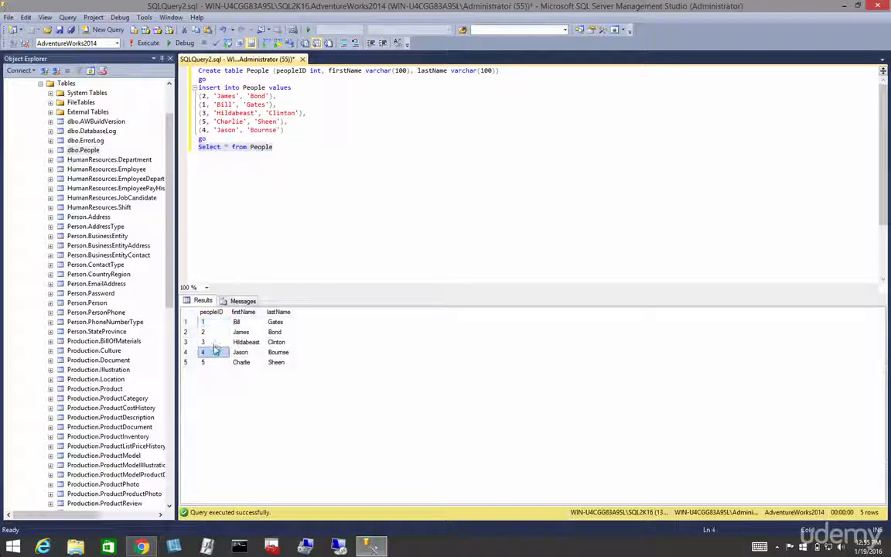
- Execute the query again, returning rows ordered by peopleID 1 to 5, and select the query line
click(211, 322)
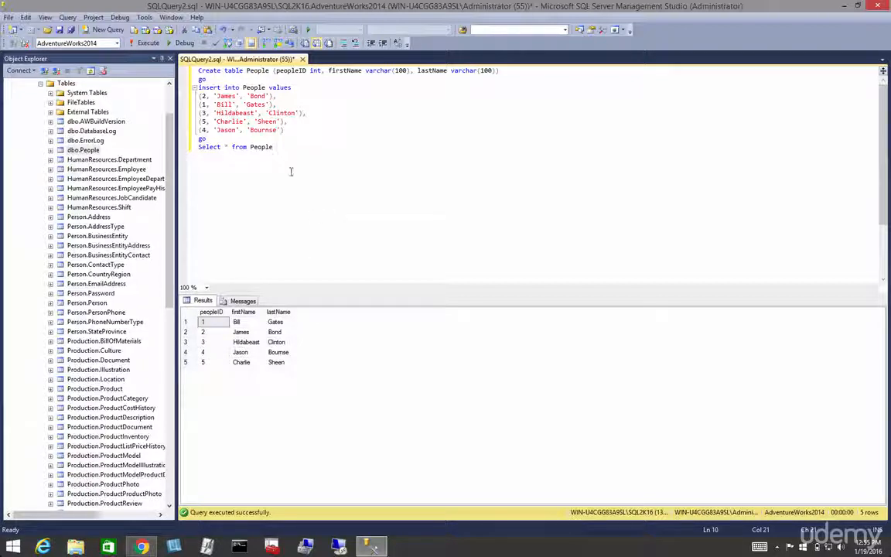
triple_click(232, 147)
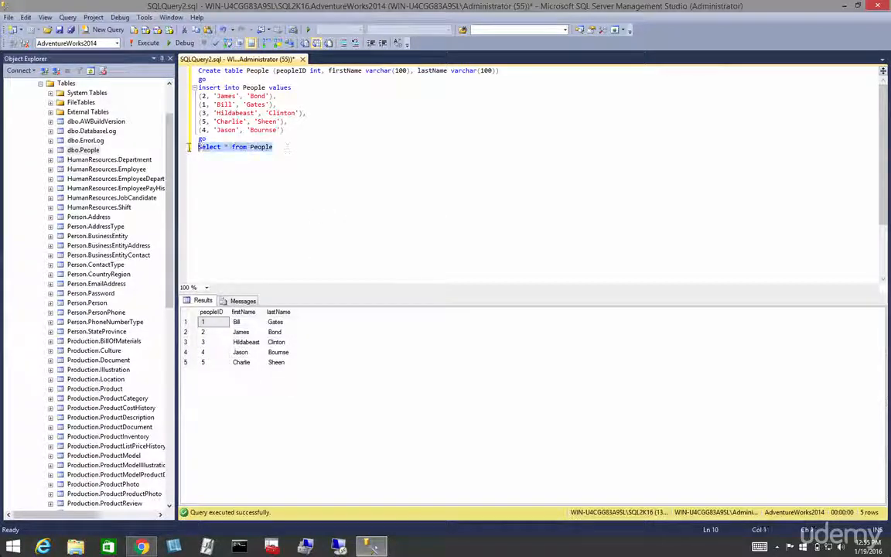
- Display the estimated plan again, now a 100 percent Clustered Index Scan on People
right_click(213, 147)
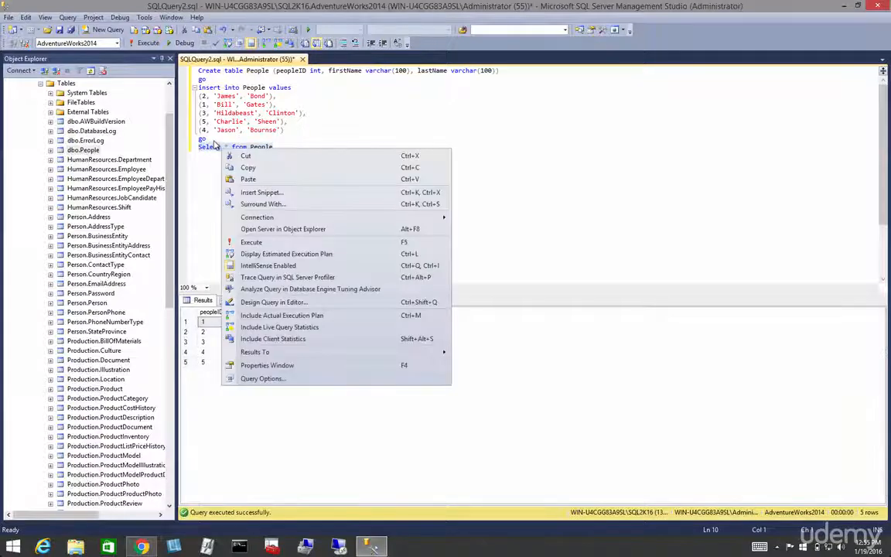
click(286, 253)
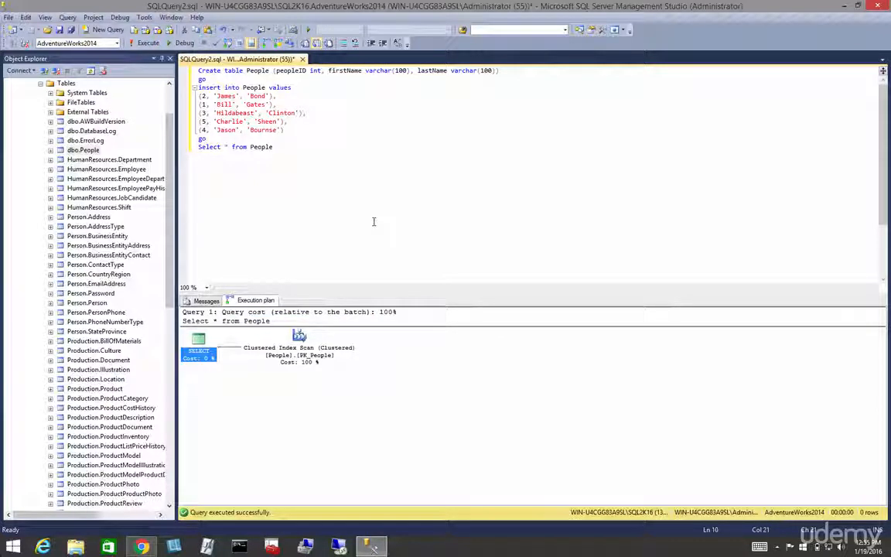
text(,)
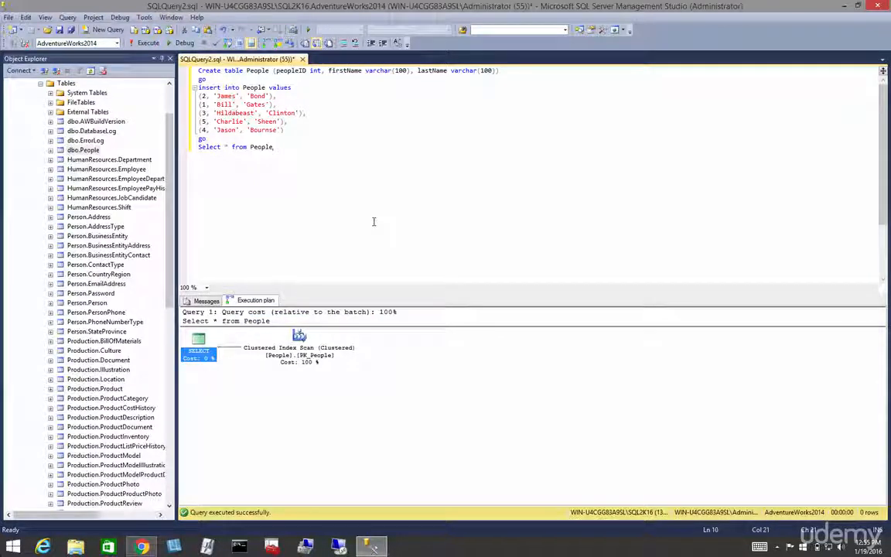